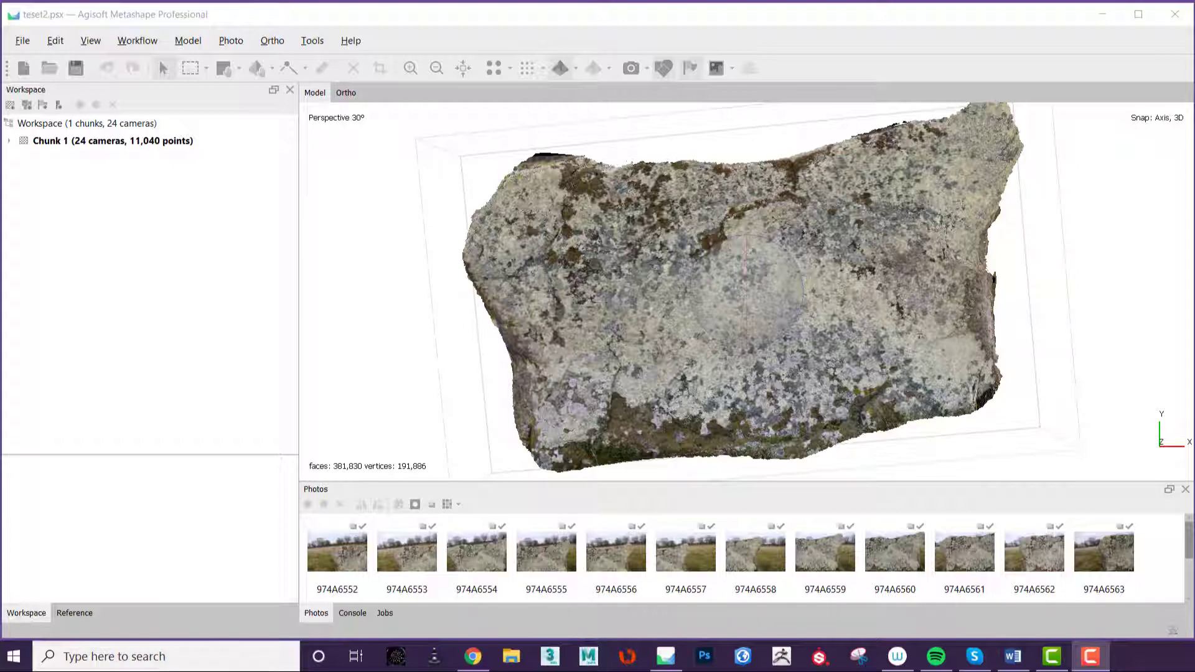
mouse_move(994, 131)
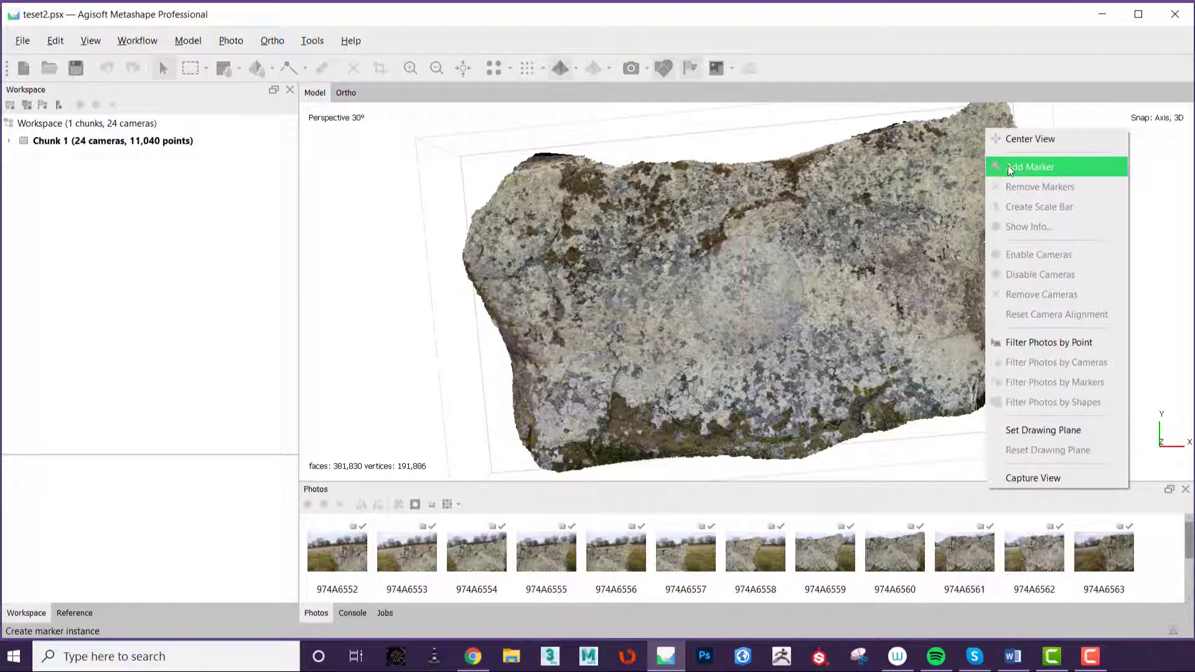
Step: Add markers point 1, point 2 and point 3 at the rock's top-right, bottom-left and top-left
click(1030, 167)
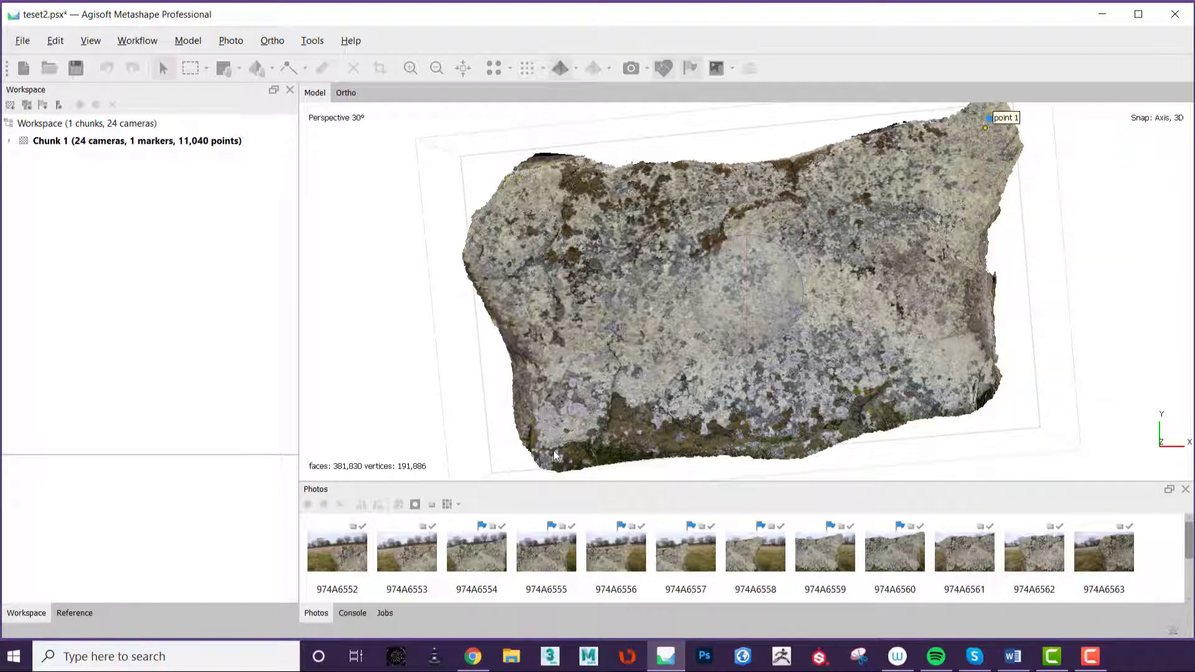
click(553, 451)
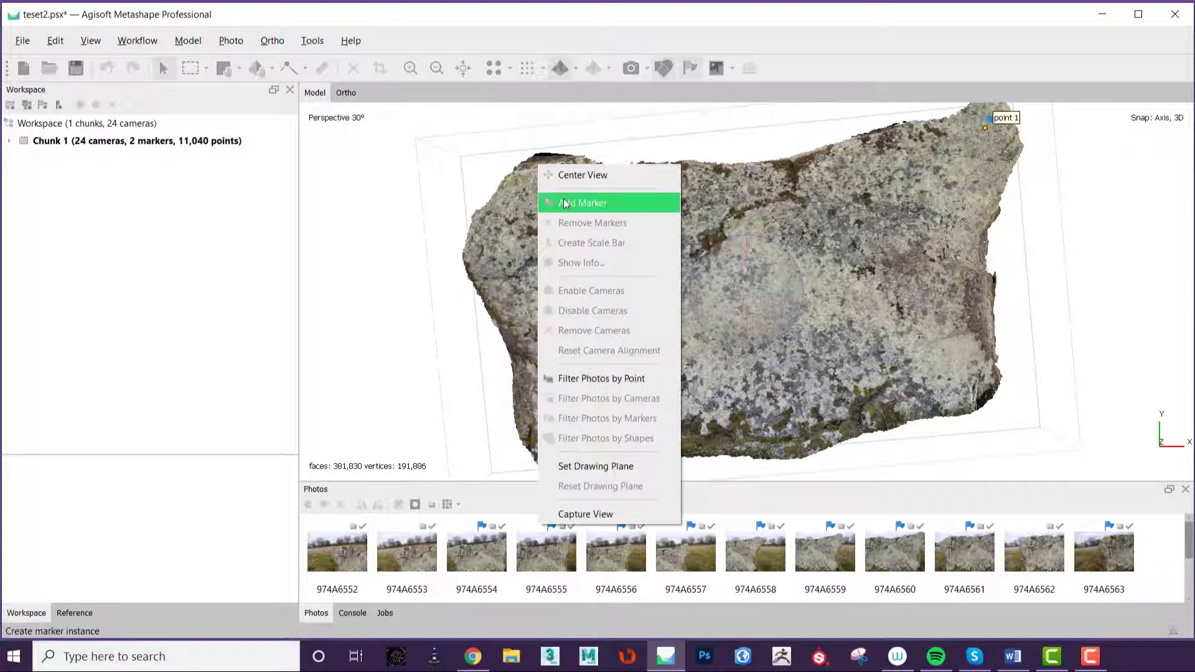
click(584, 203)
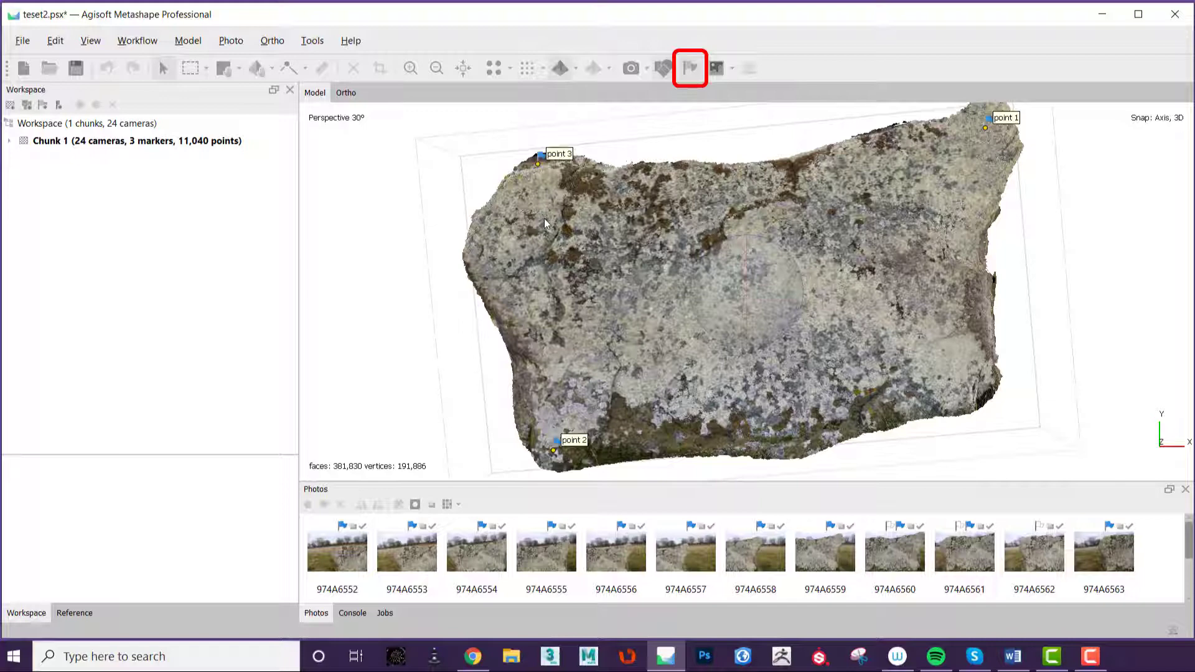
Step: Show the Reference pane's marker coordinates and enable point 1 through point 3
click(74, 613)
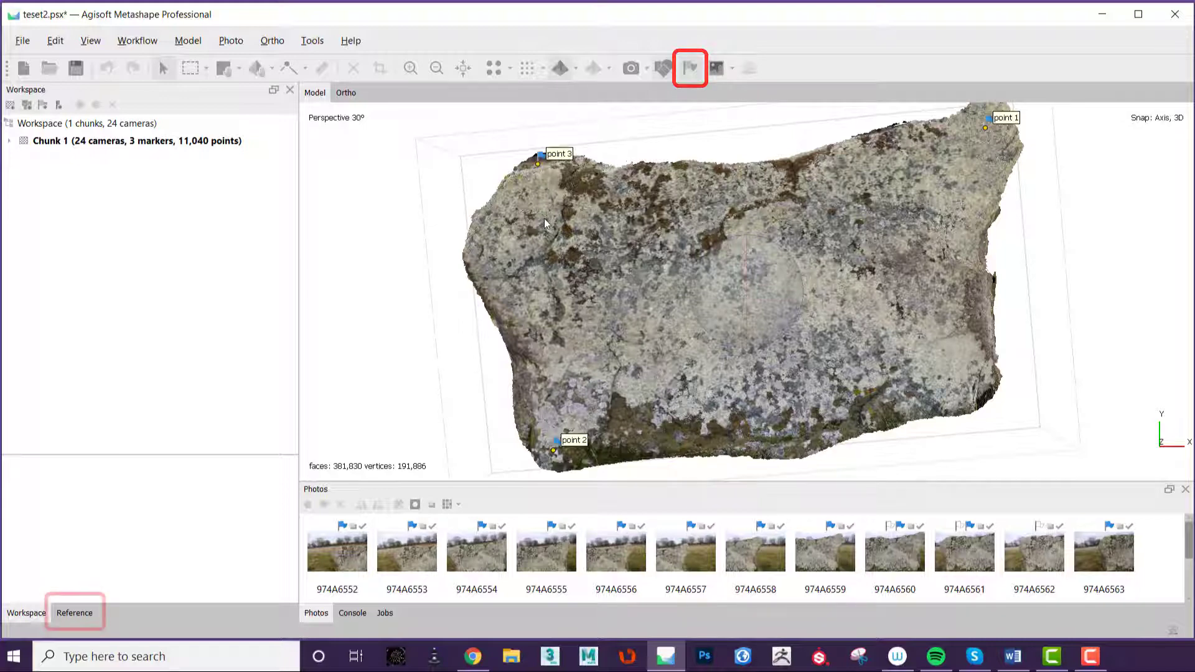
click(74, 613)
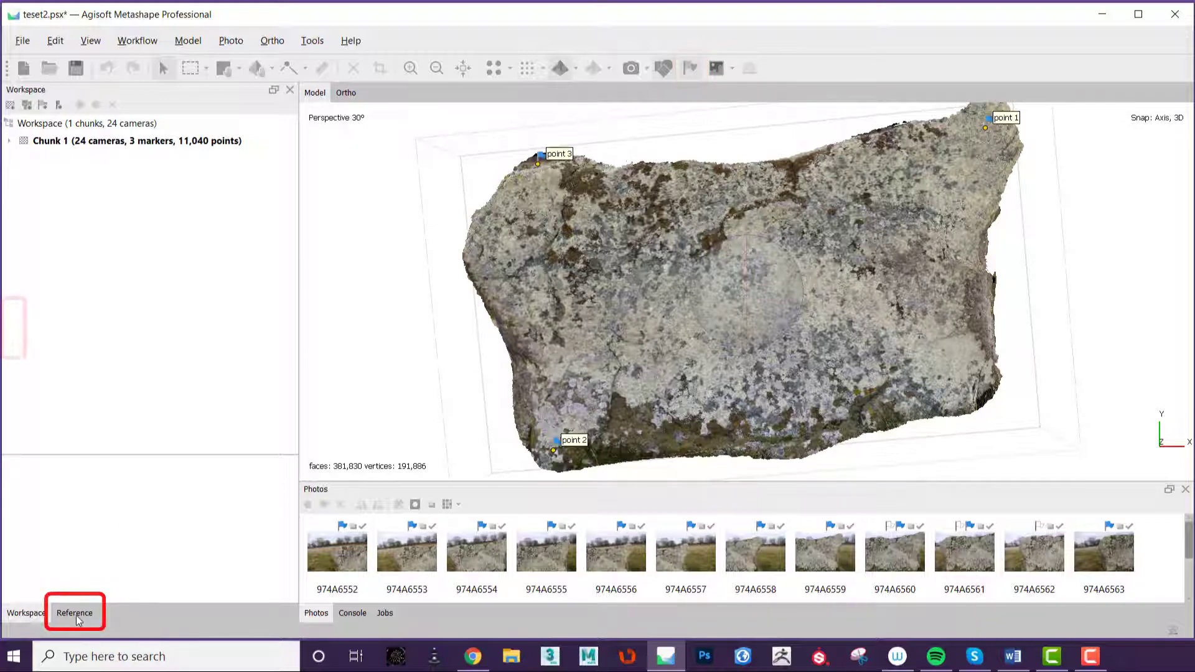
click(74, 613)
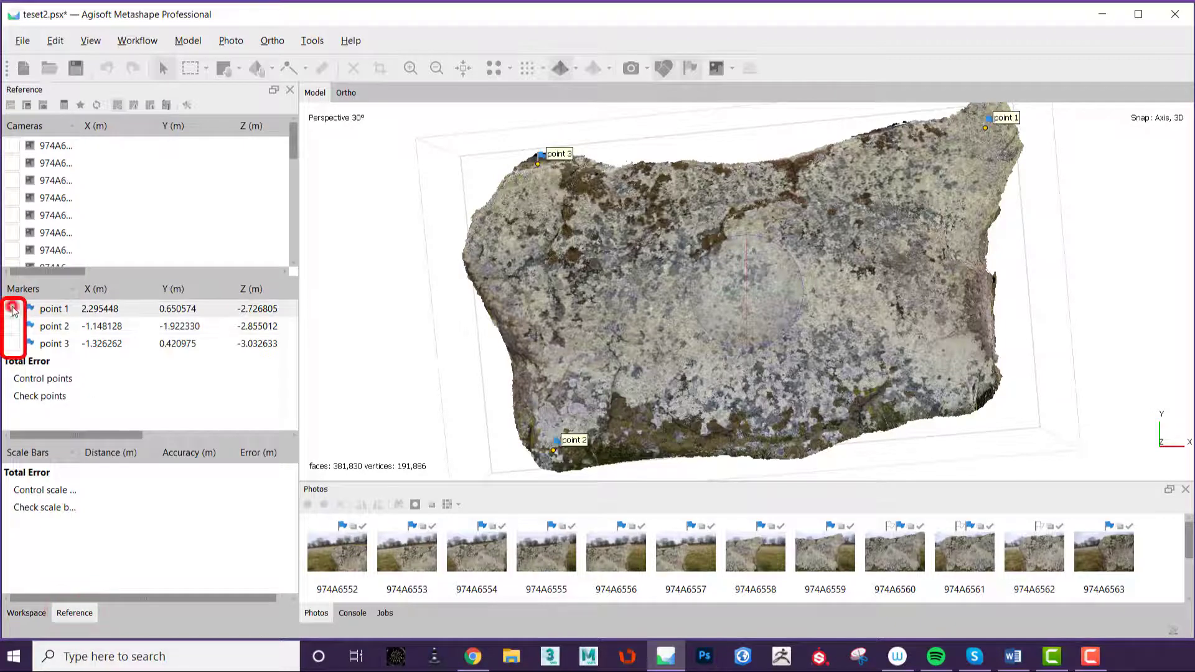
click(10, 308)
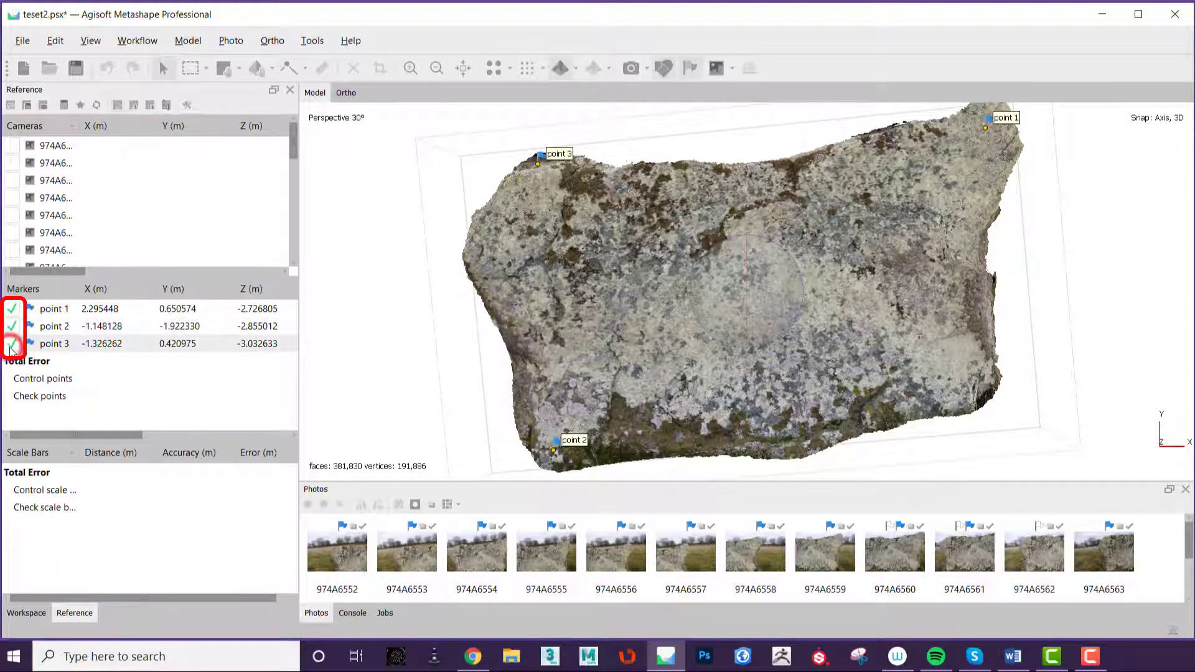
key(ctrl+a)
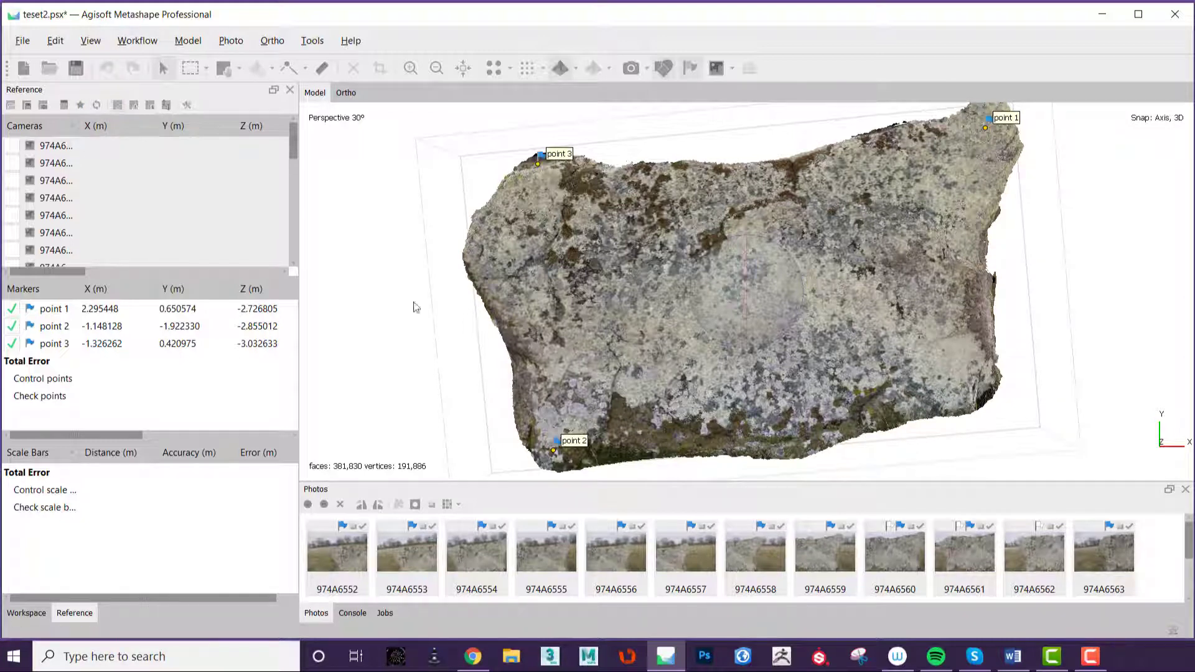
Step: Open Build DEM from the Workflow menu
click(137, 41)
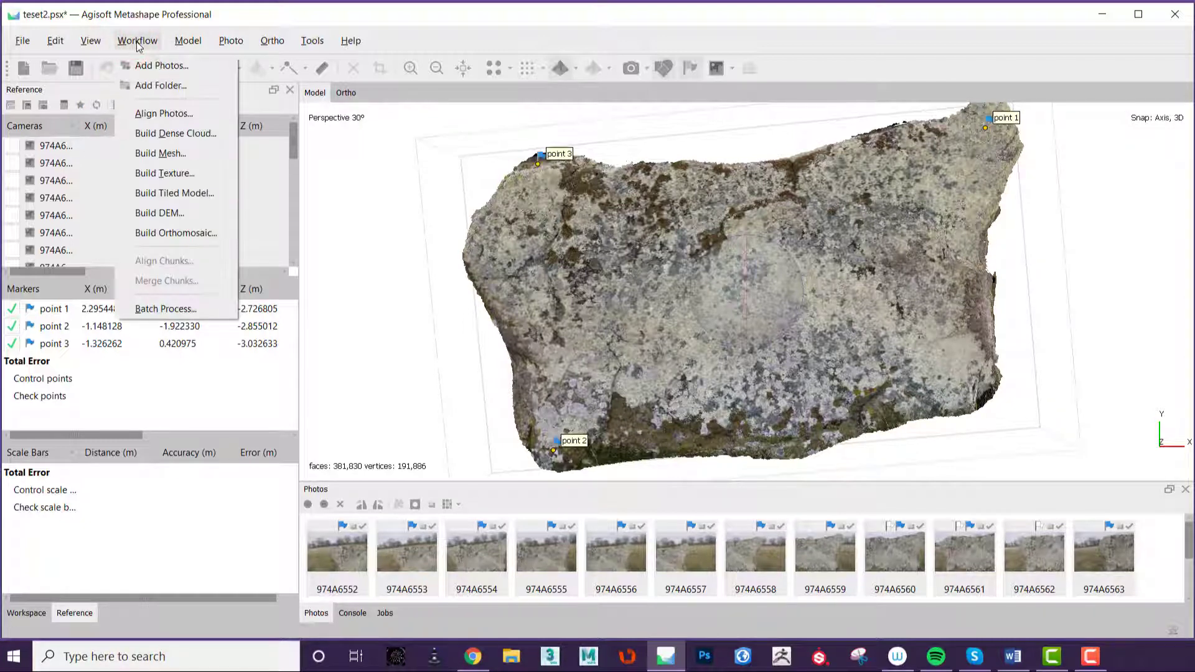
mouse_move(138, 213)
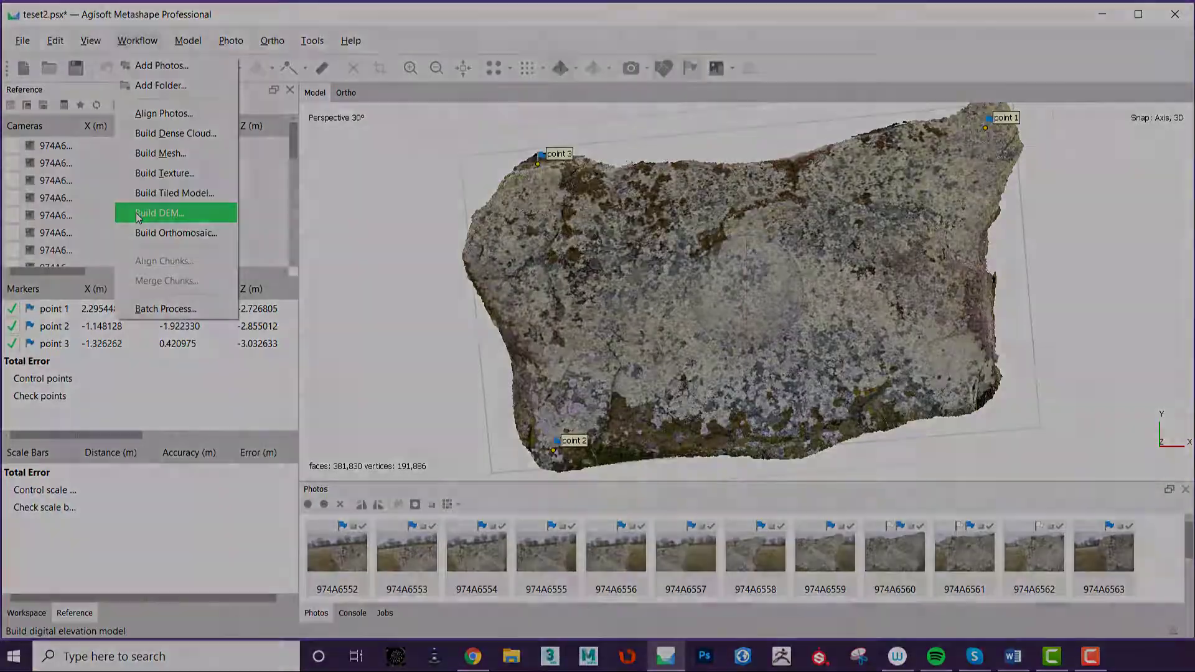
mouse_move(137, 193)
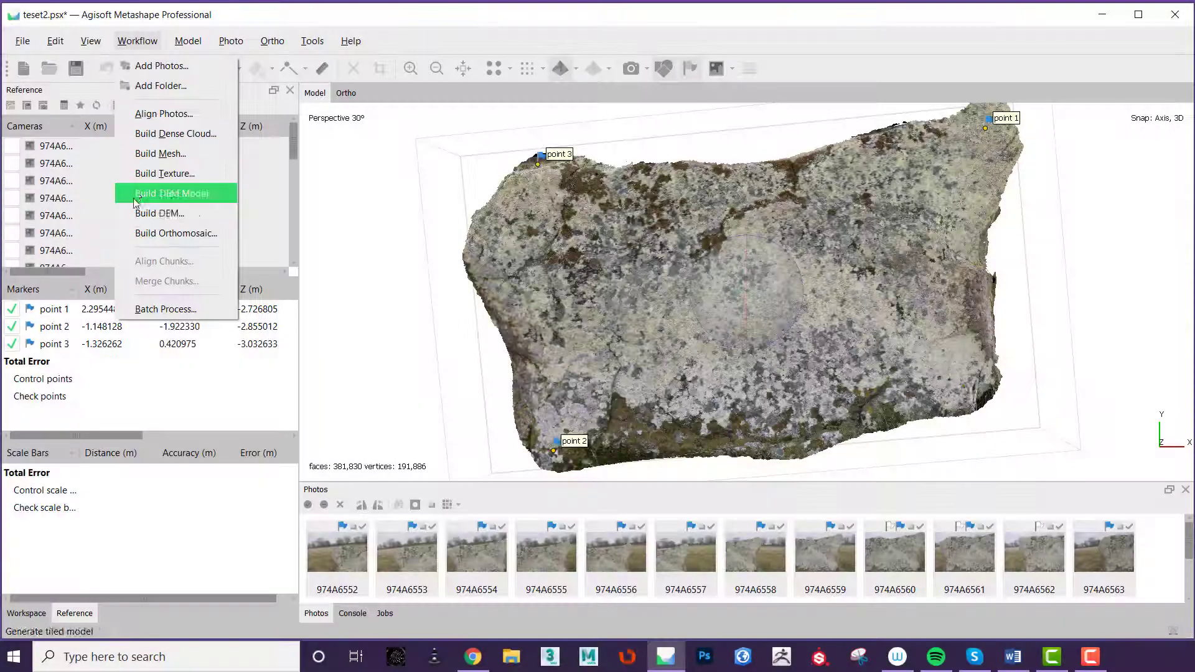
mouse_move(138, 217)
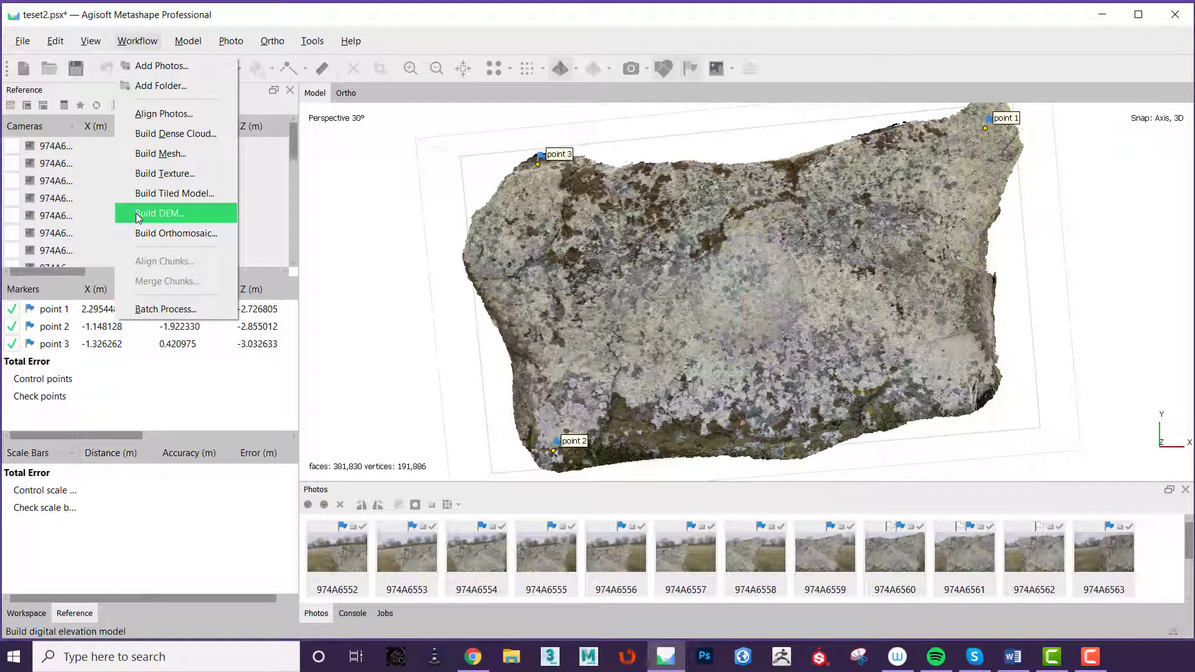
click(158, 213)
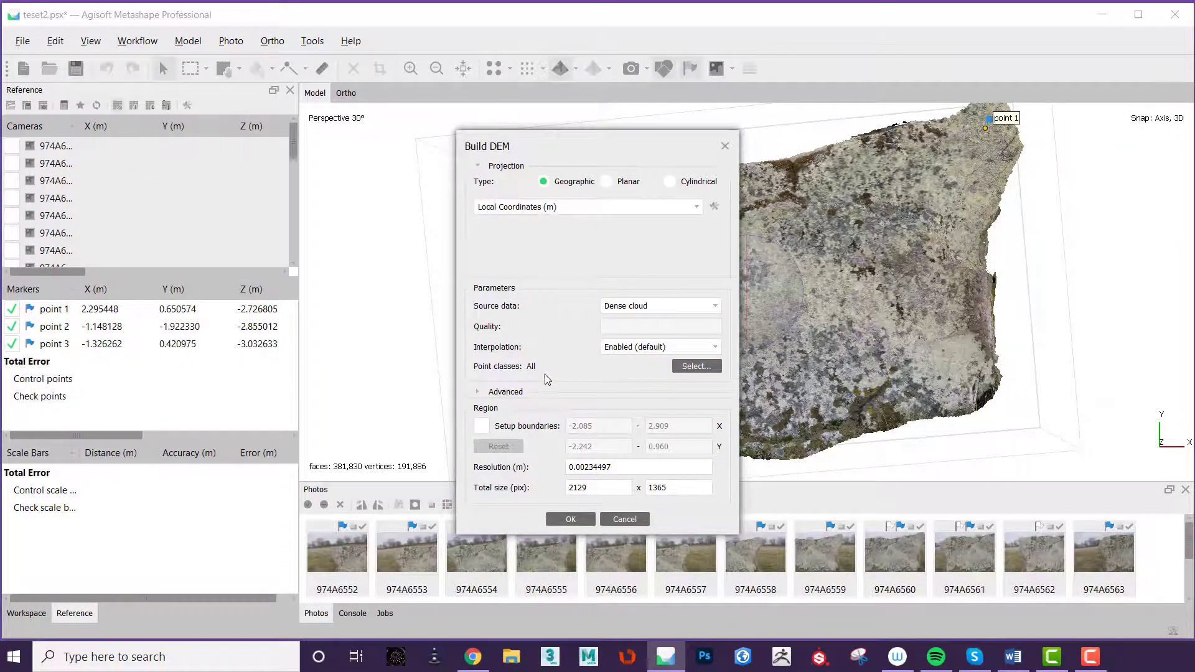
Step: Build the DEM from the dense cloud with interpolation set to Disabled
click(627, 364)
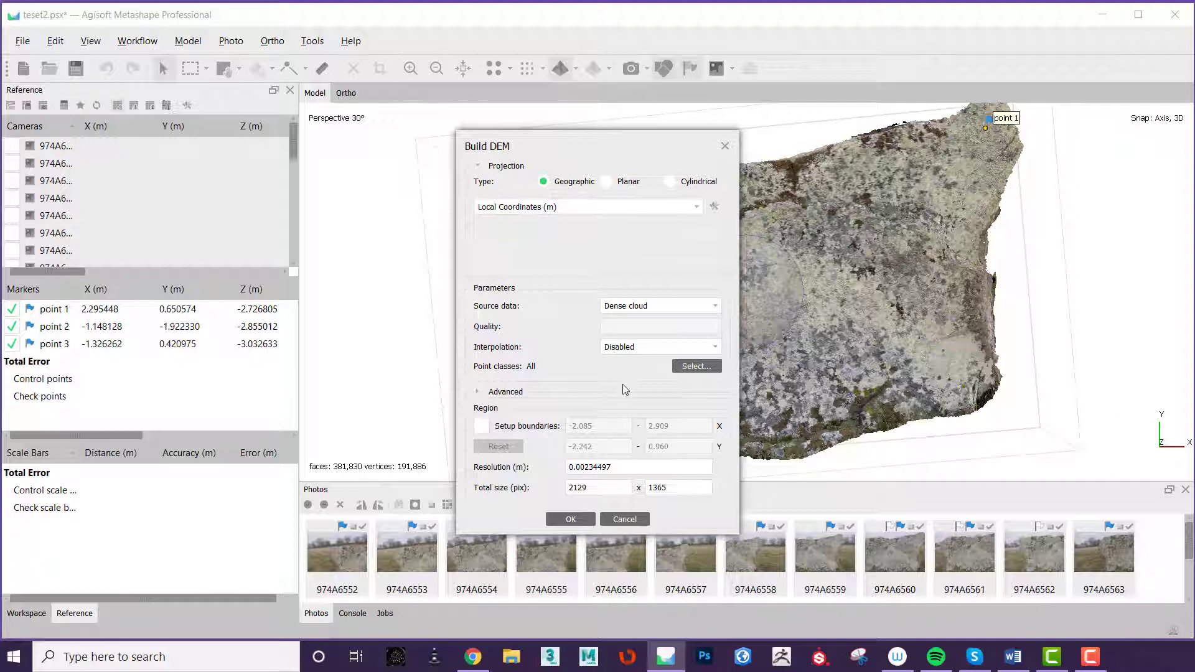
click(570, 519)
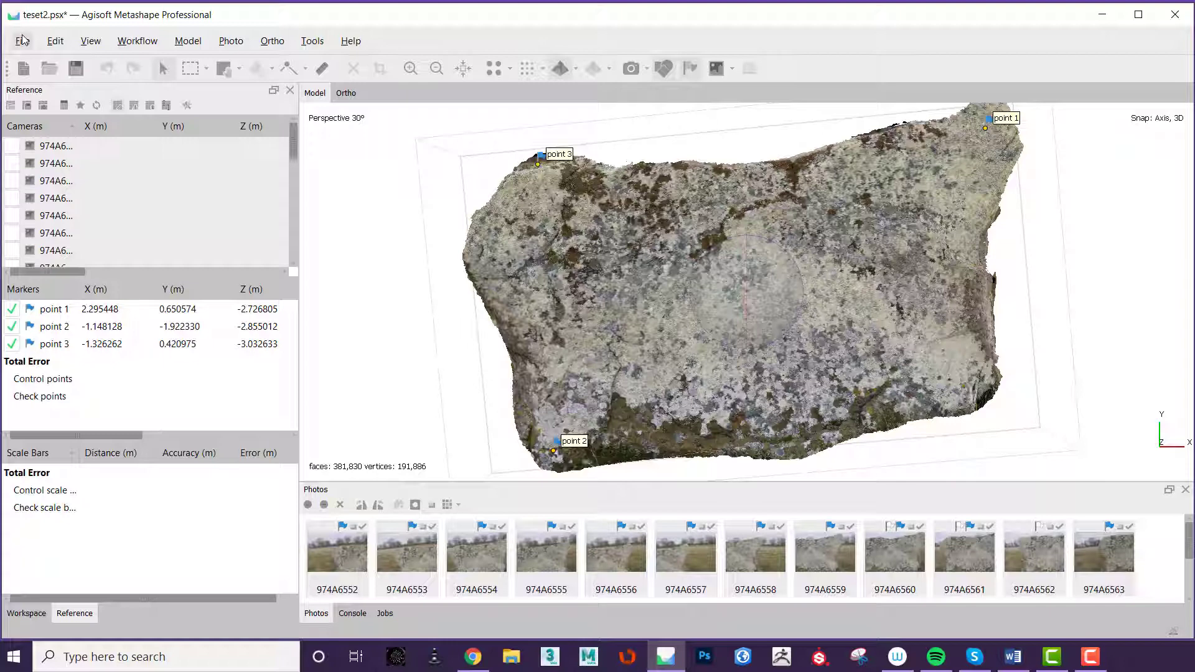
Step: Export the DEM as TIFF/GeoTIFF with default export settings
click(22, 40)
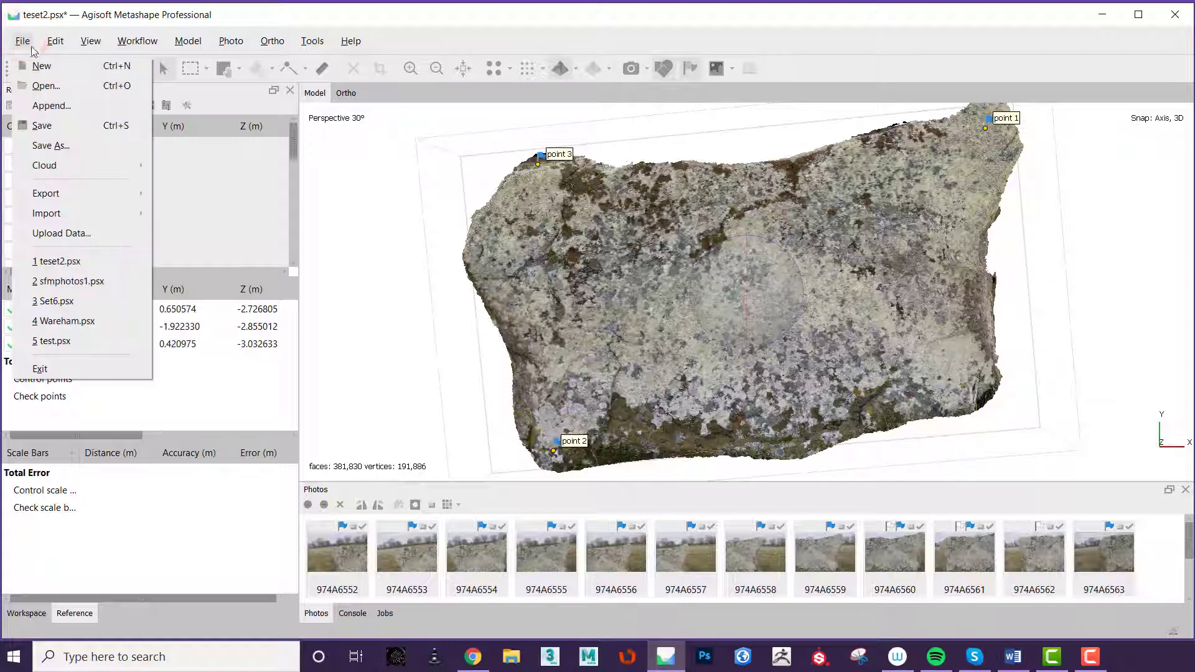
mouse_move(46, 193)
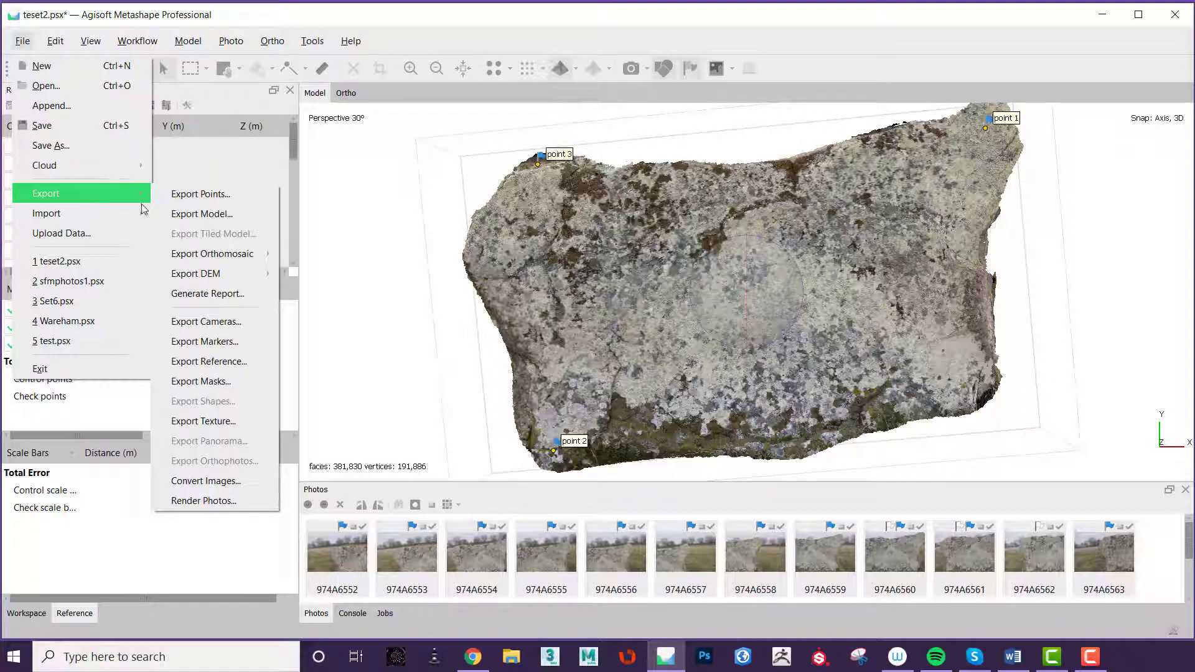
click(195, 274)
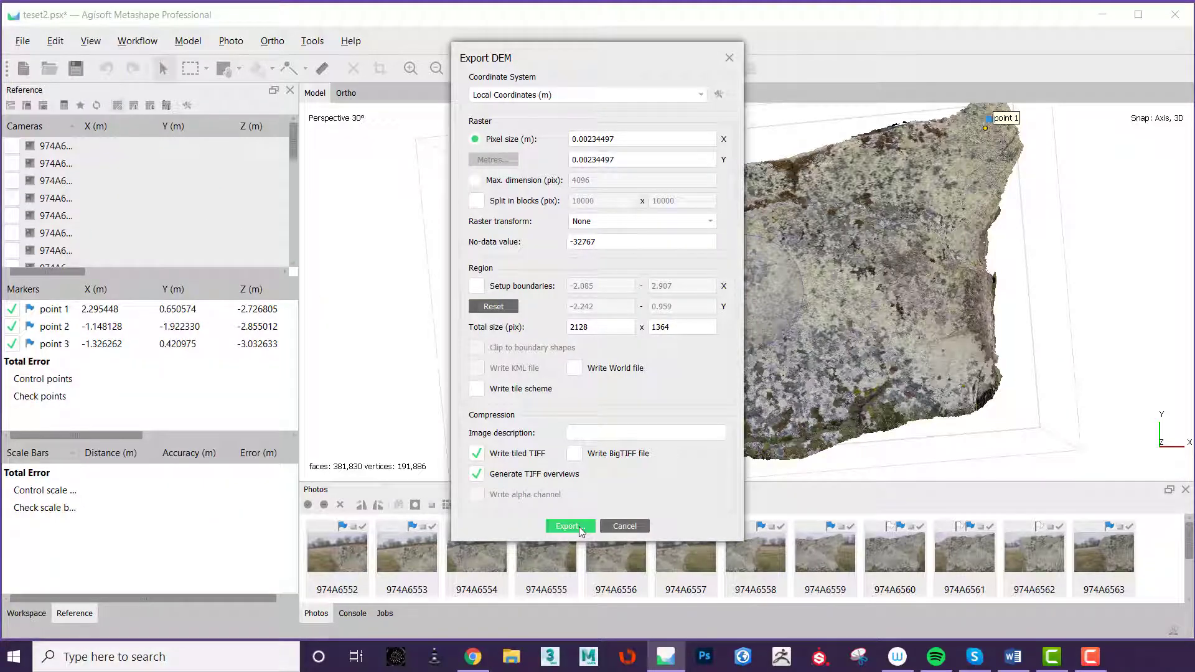
click(567, 526)
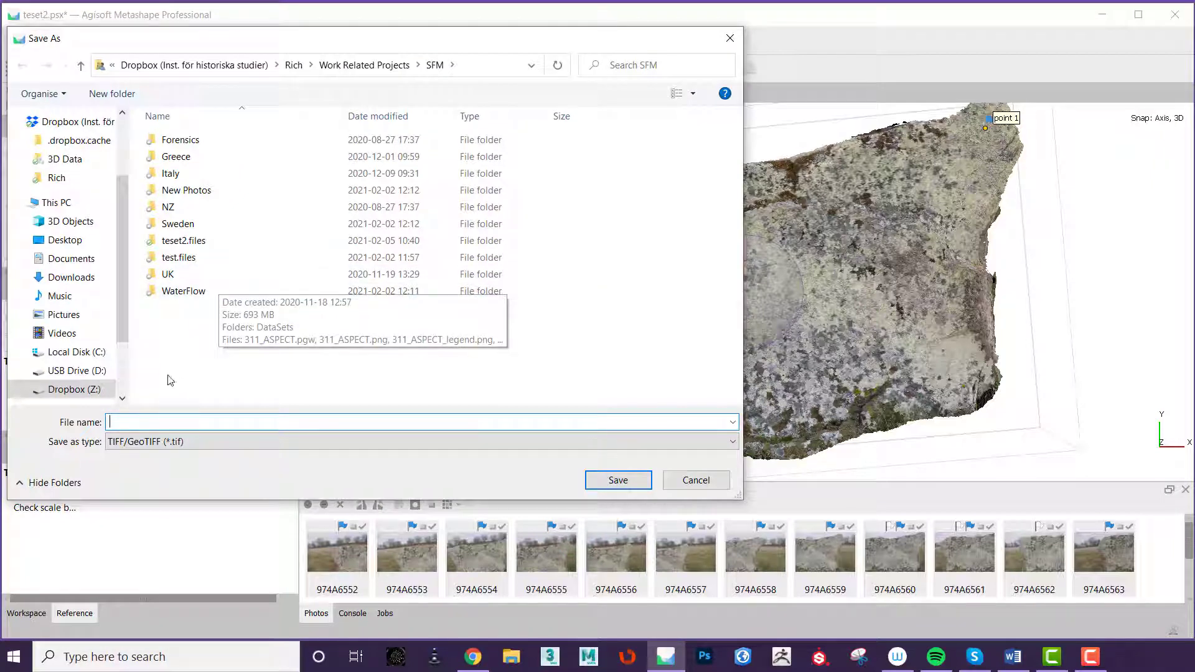
Step: Open the teset2.files folder and type 'test2_D' as the file name
double_click(183, 240)
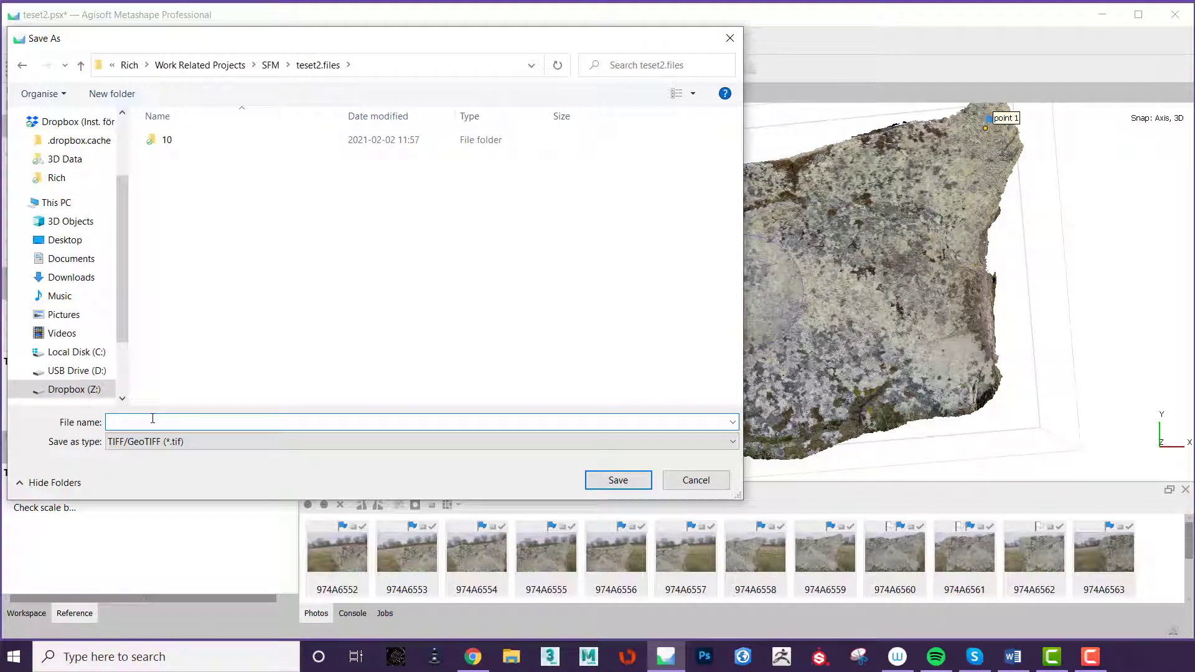
text(test2_D)
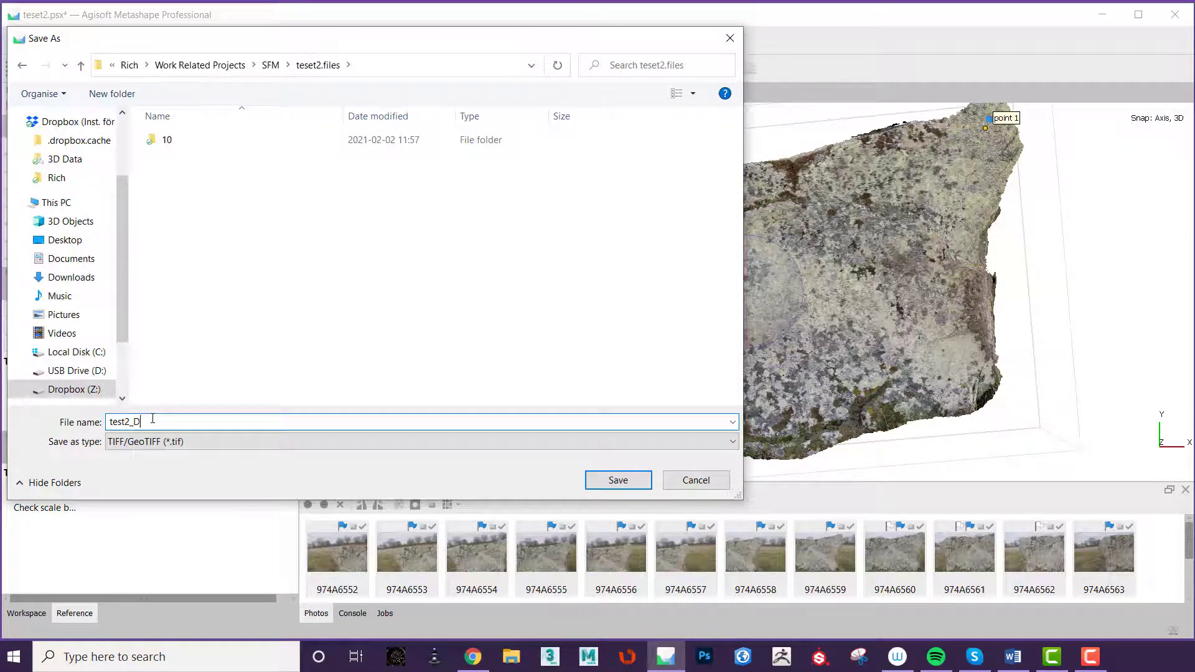